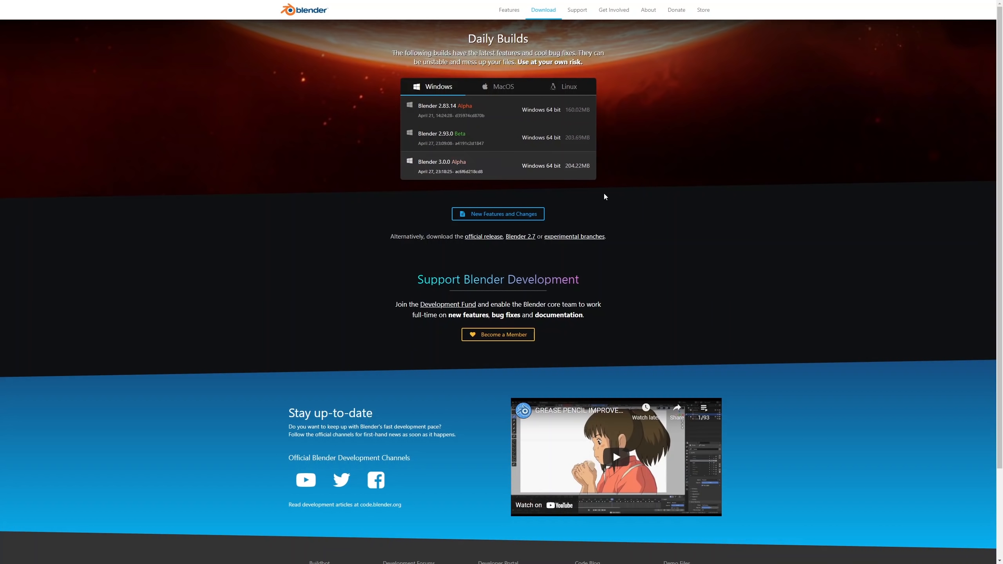
Step: Download the Blender 3.0.0 cycles-x experimental branch build for Windows 64 bit
scroll(down, 3)
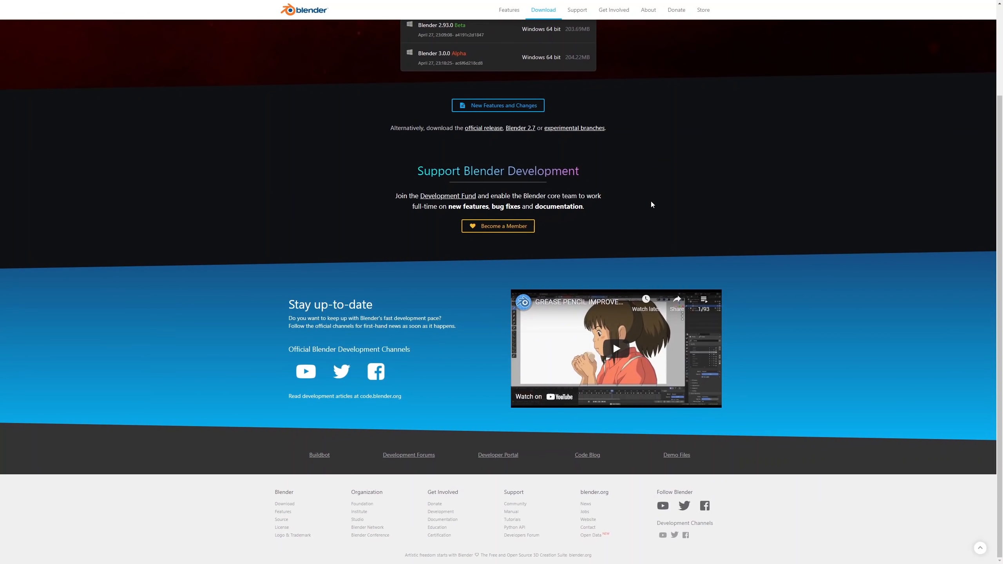
scroll(up, 3)
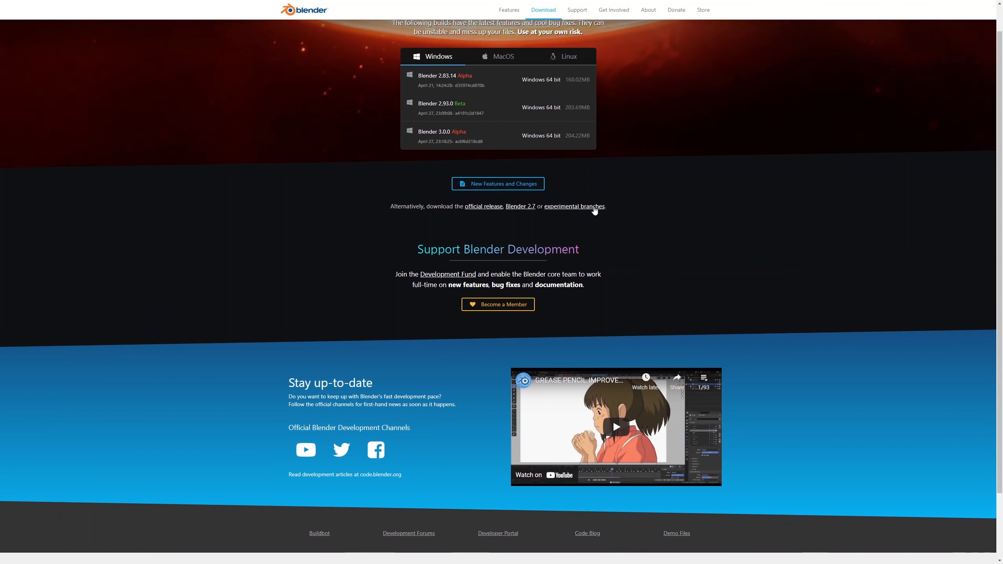
click(573, 206)
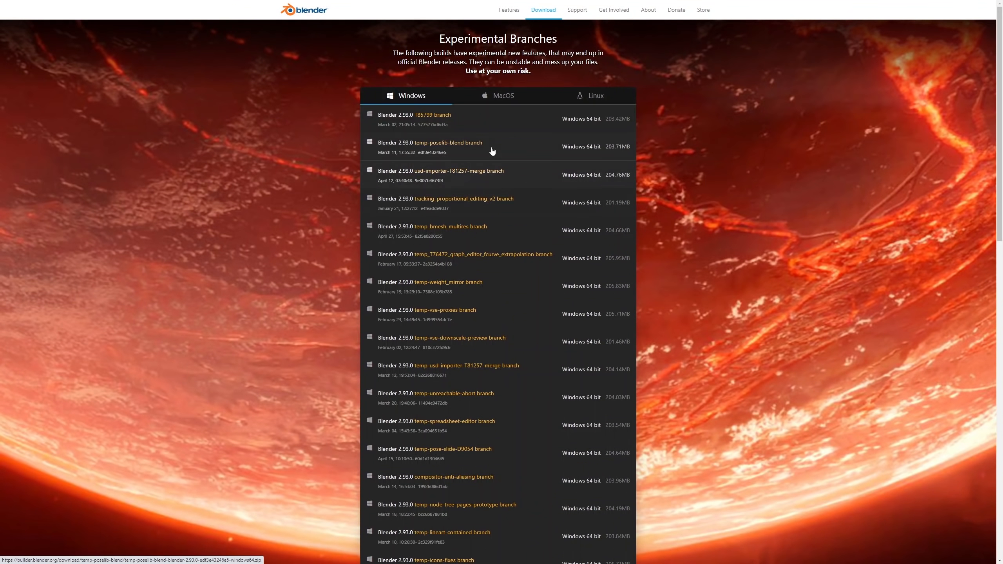
scroll(down, 3)
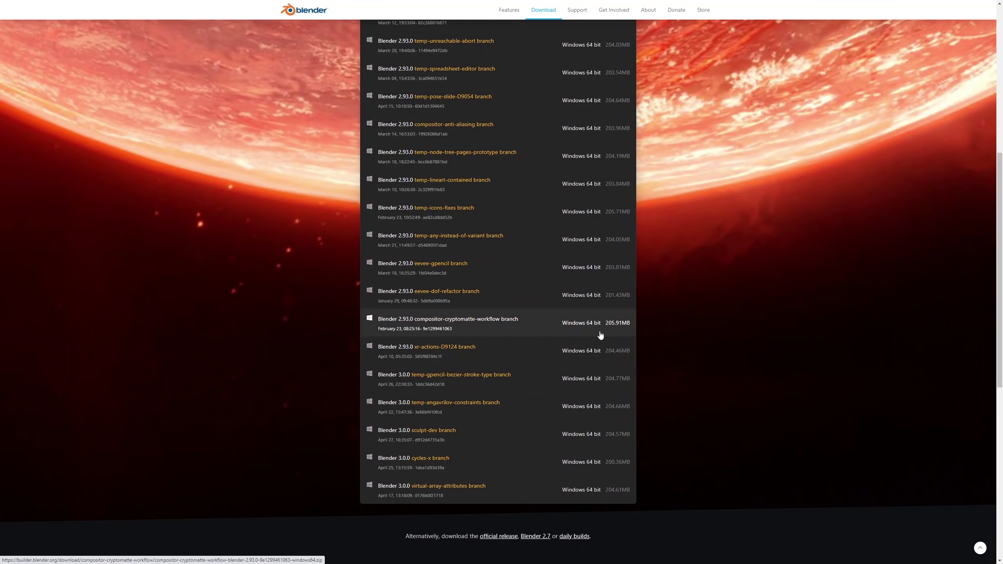
mouse_move(637, 329)
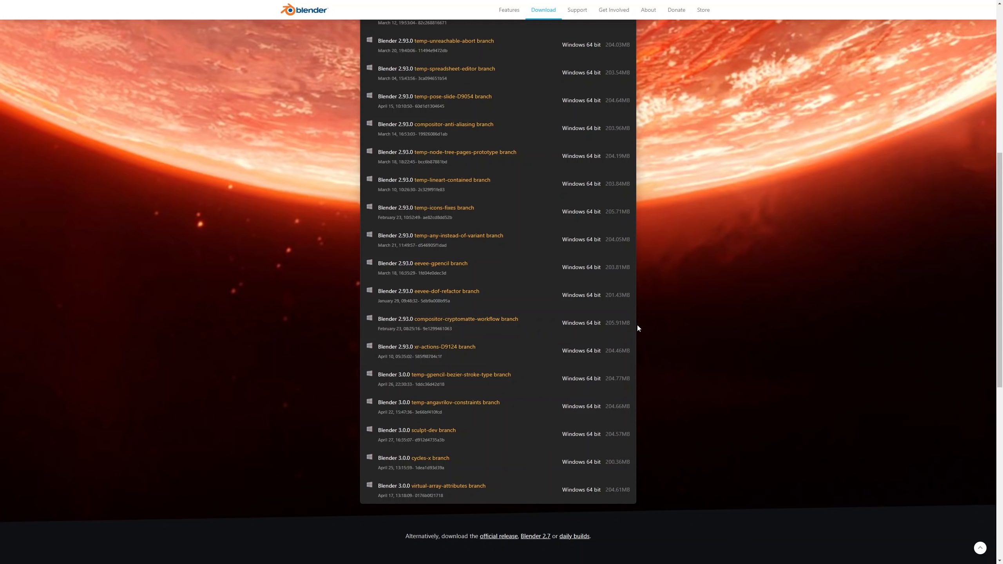
scroll(down, 3)
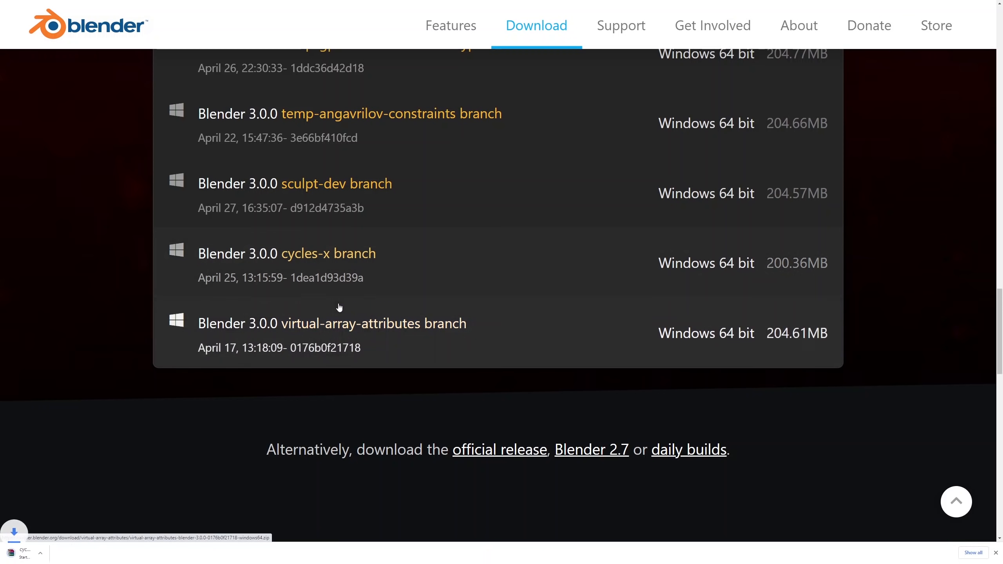
click(329, 254)
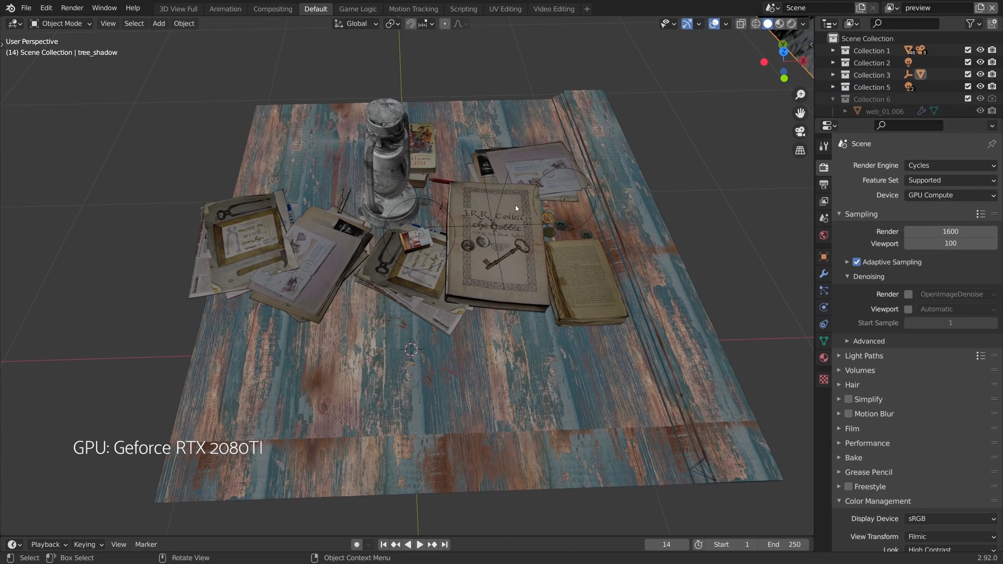
Step: Render the tabletop frame in Blender 2.92 Cycles and save the image as cellar_01
click(10, 8)
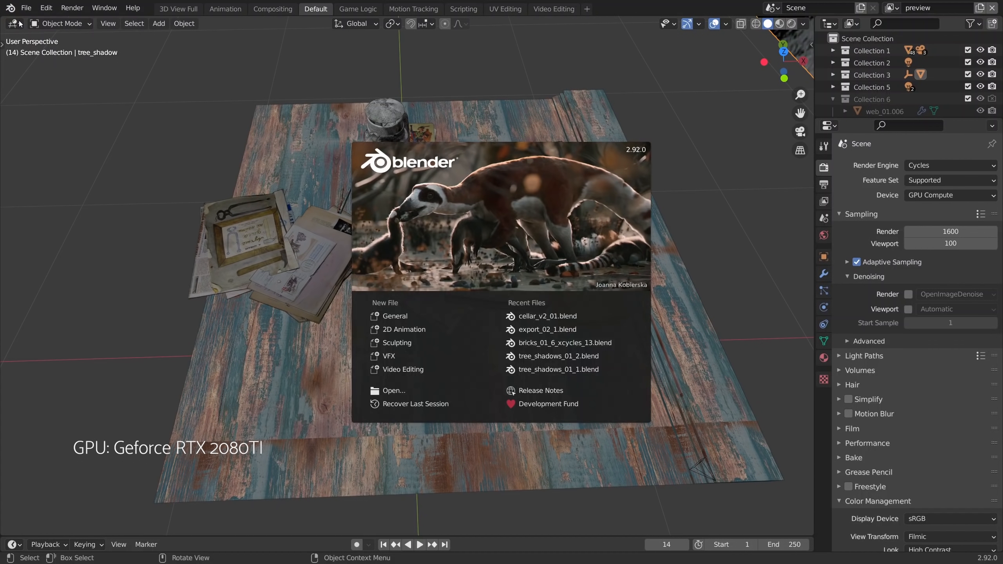
mouse_move(622, 172)
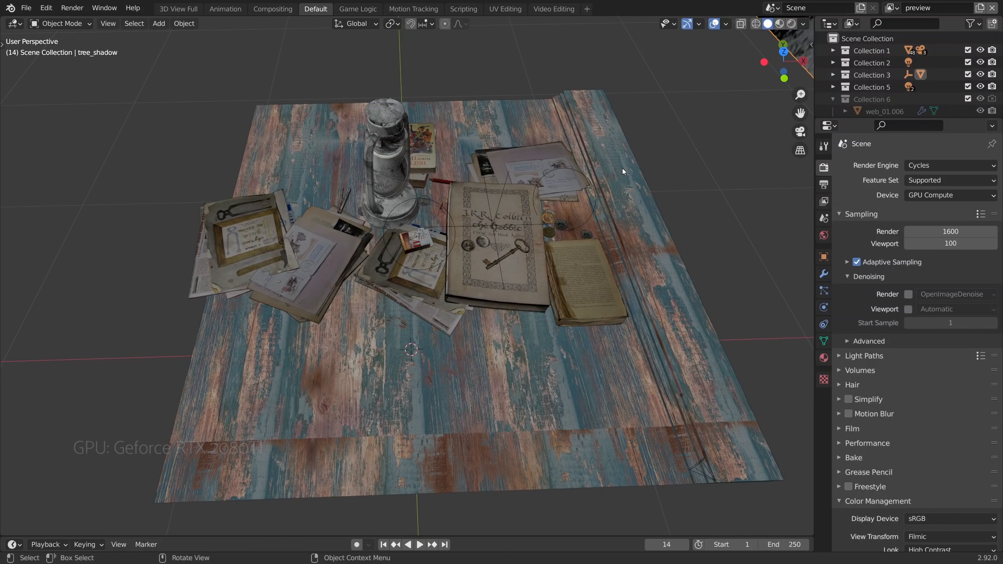
click(72, 8)
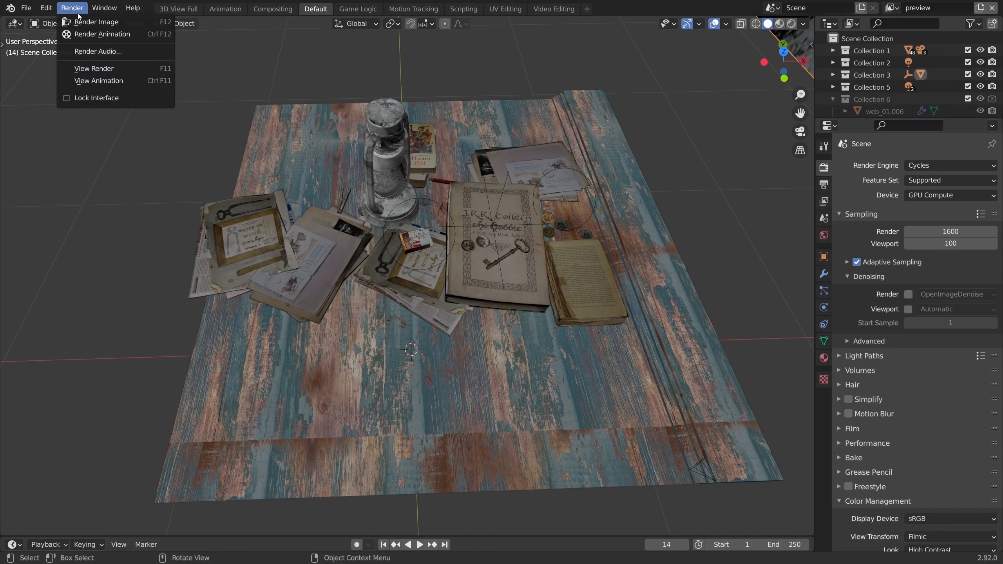
click(96, 21)
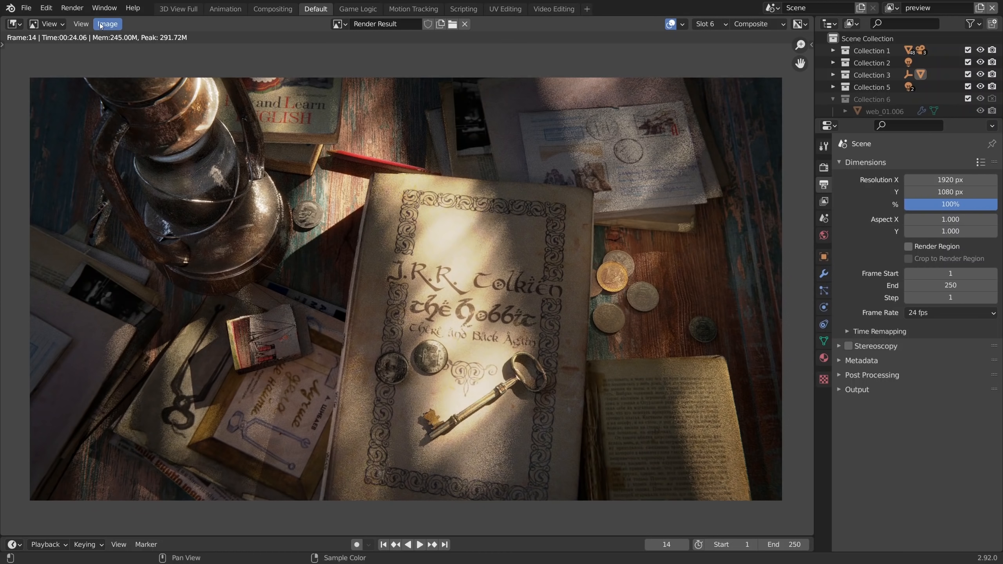
click(107, 23)
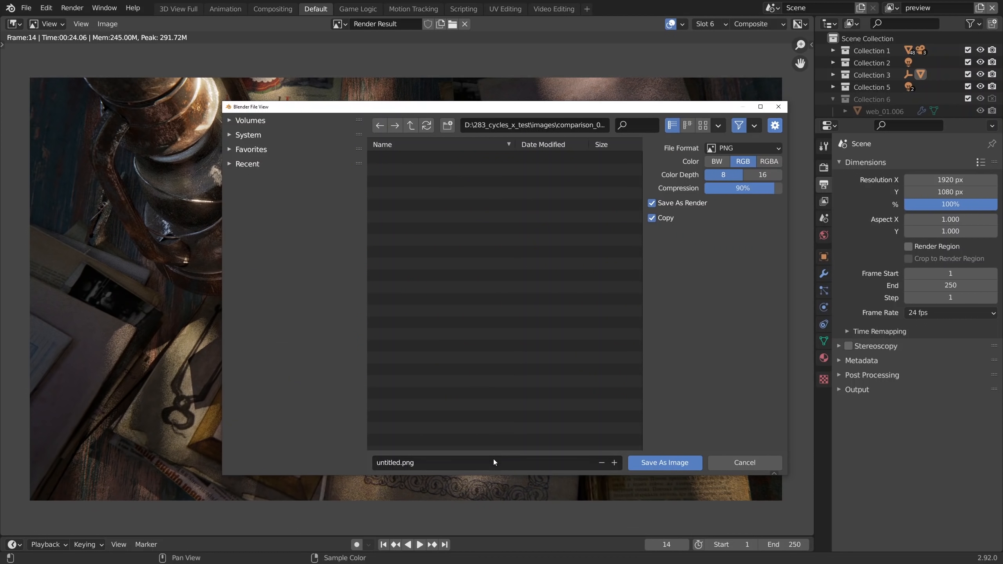
text(cellar_01)
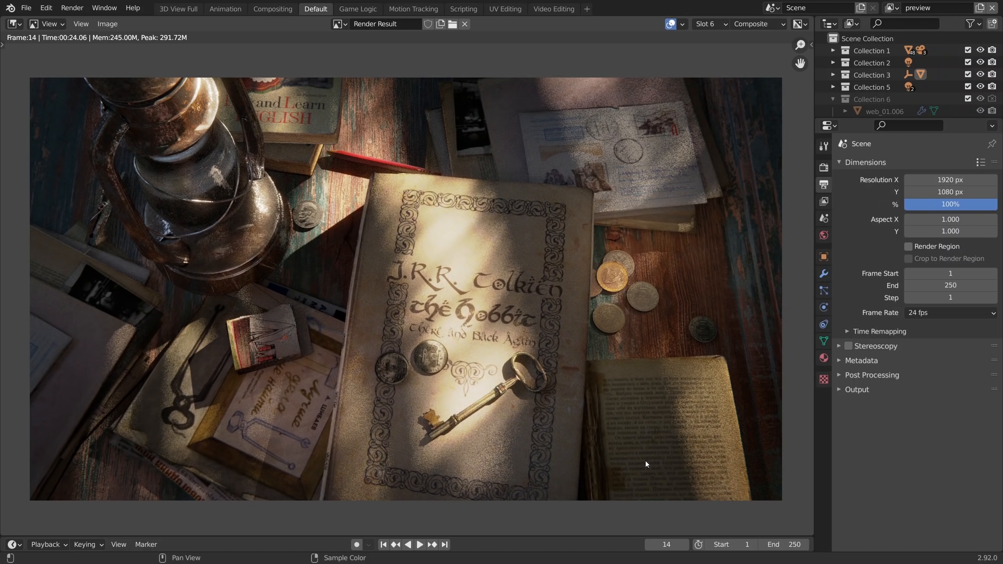
Step: Render the tabletop frame with Cycles X in Blender 3.0 Alpha
click(72, 8)
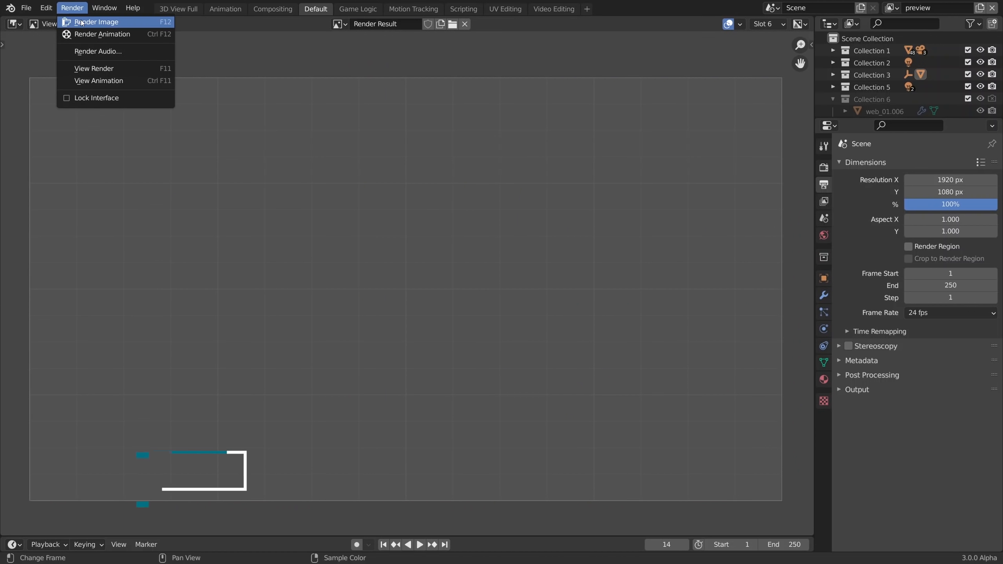
click(95, 22)
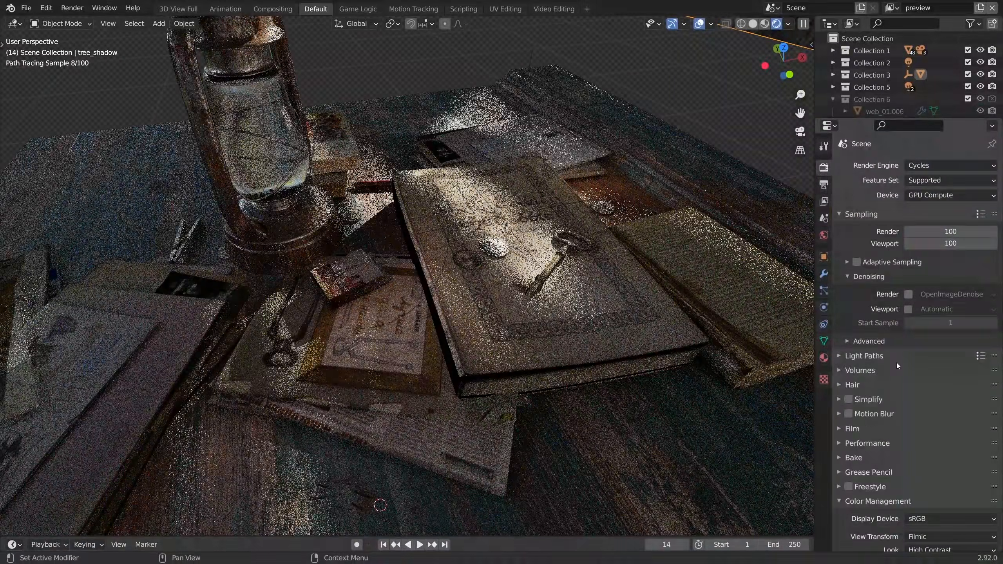
Step: Set viewport Start Pixels to 256 and tick Render and Viewport Denoising
scroll(down, 3)
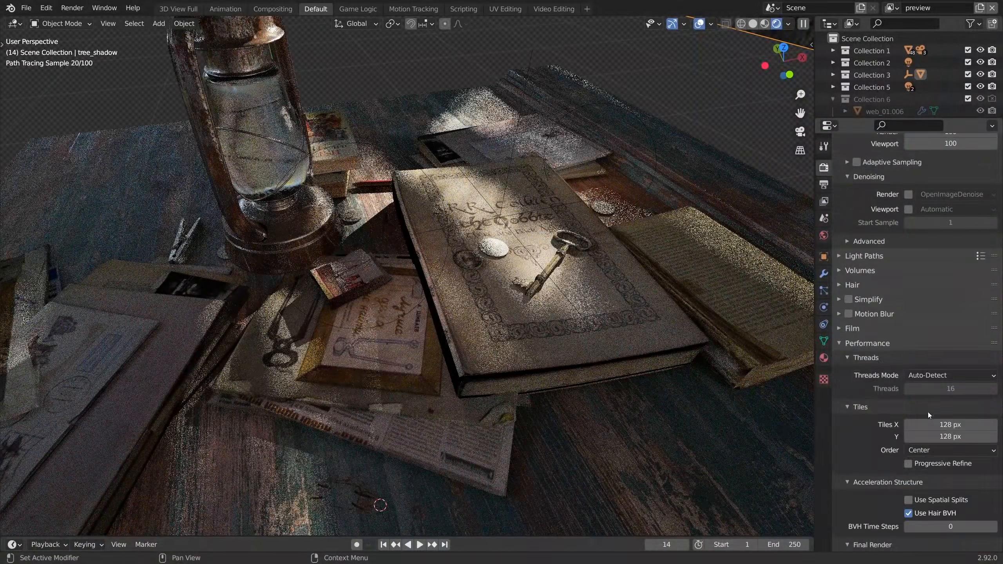
scroll(down, 3)
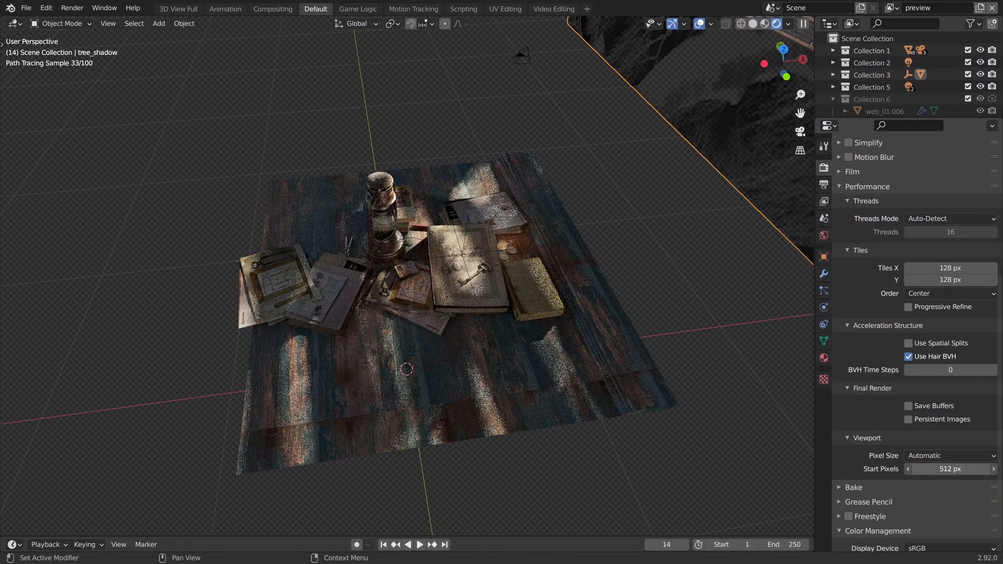
click(908, 469)
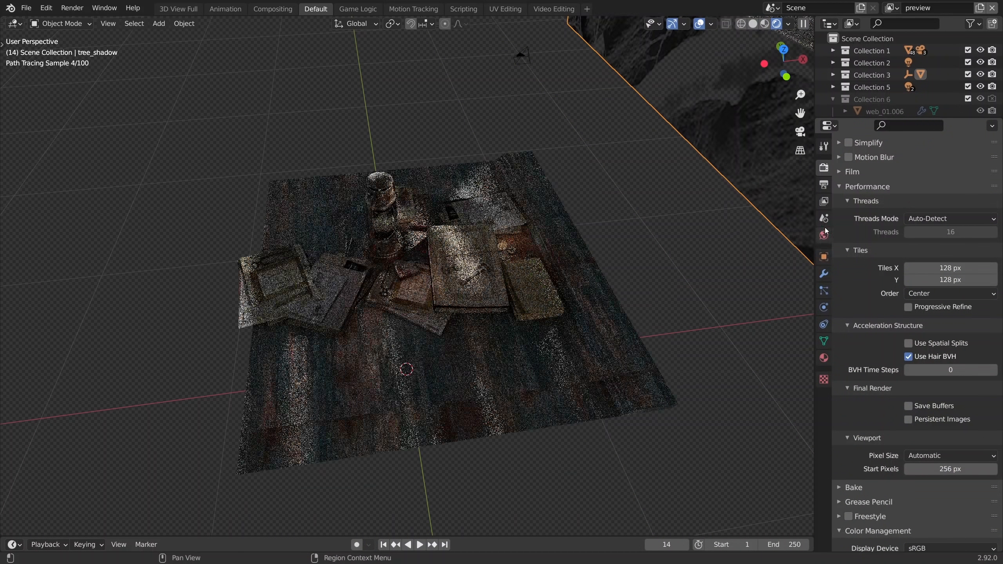
scroll(up, 3)
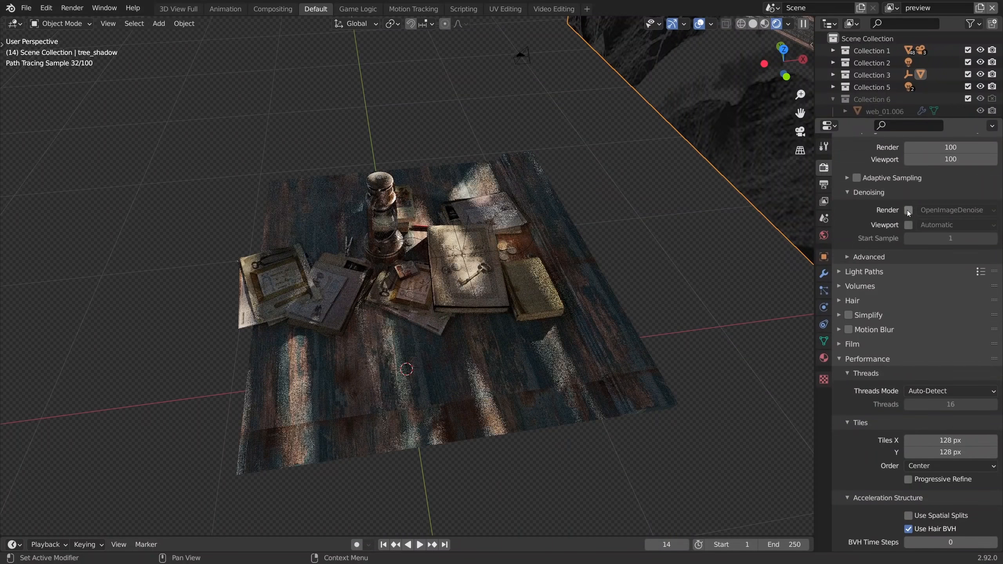
click(908, 210)
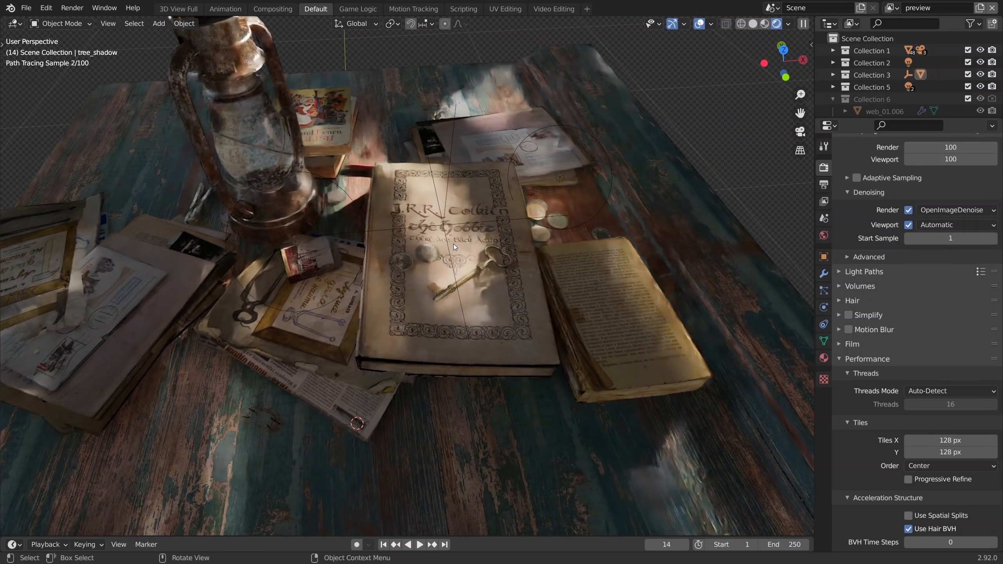
Step: Show the Cycles X Render Properties with Denoising and Performance panels expanded
click(823, 168)
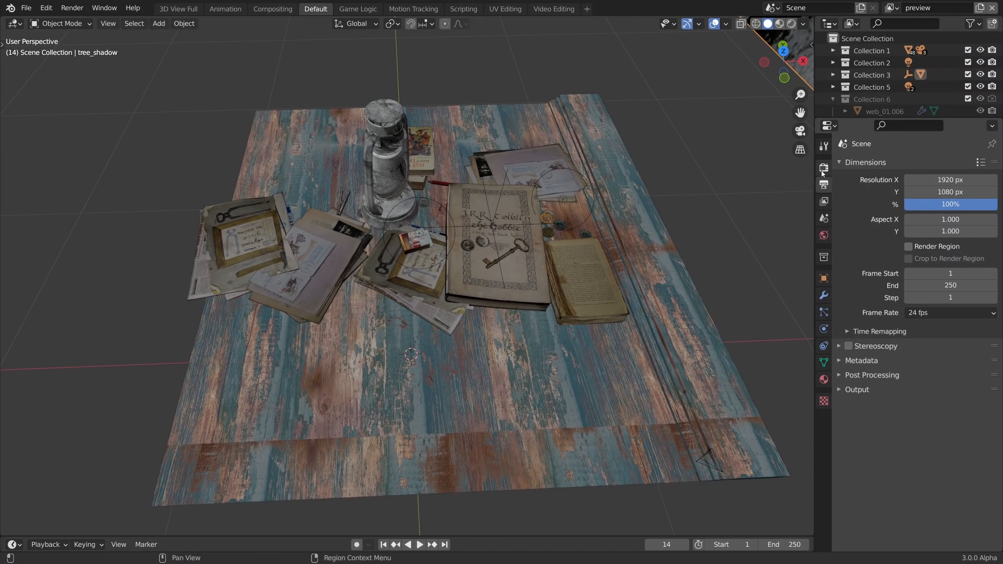
click(823, 167)
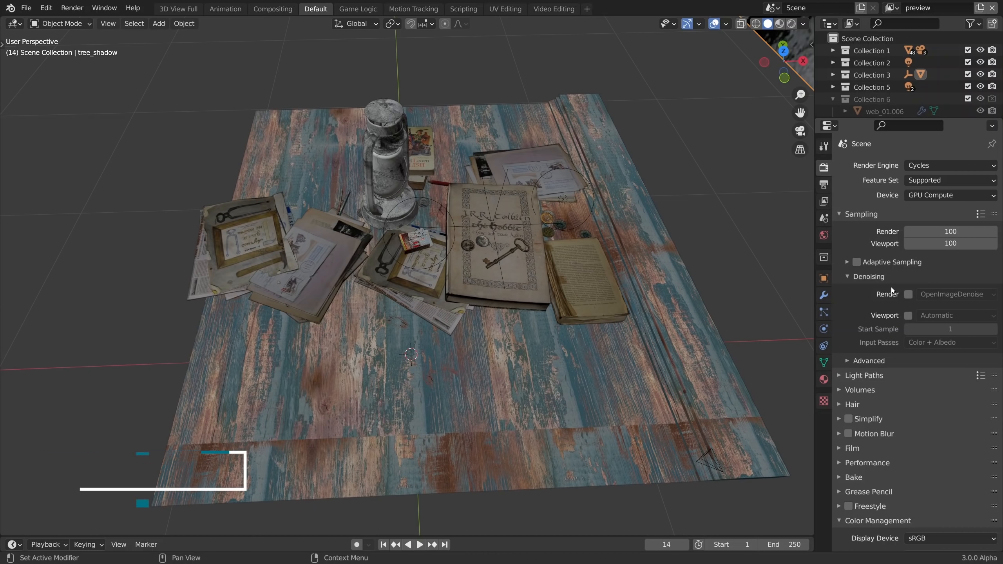
scroll(down, 3)
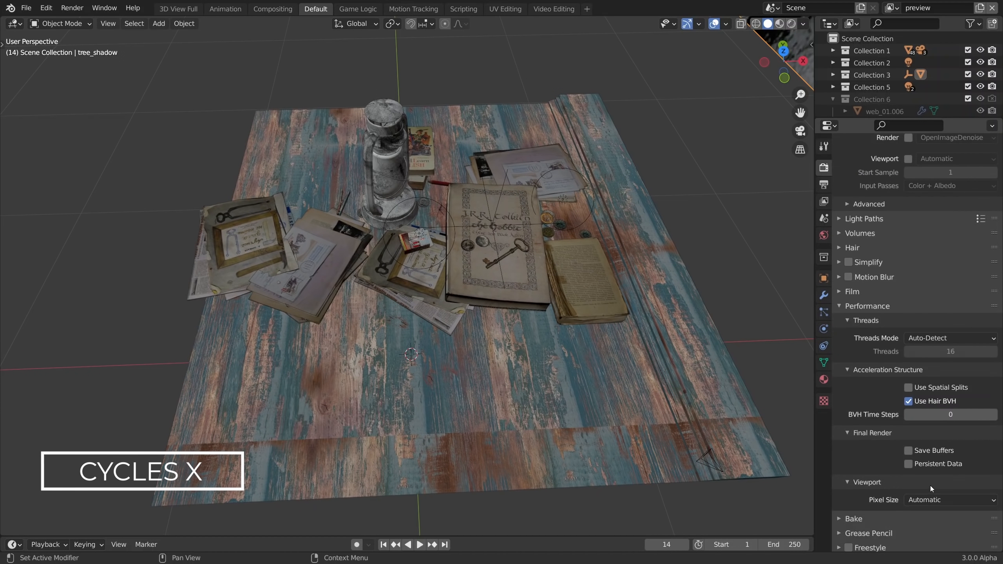
click(950, 500)
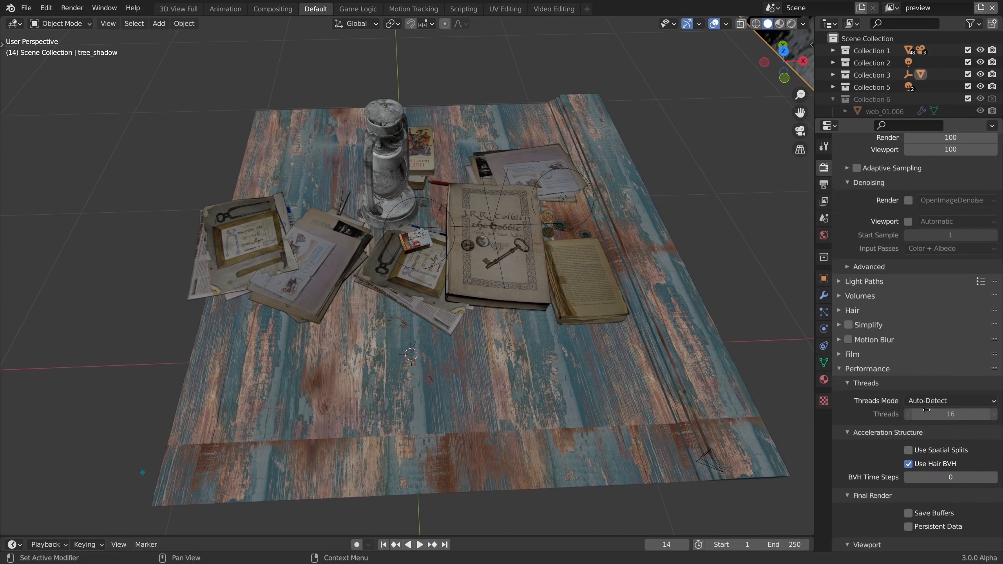
scroll(up, 3)
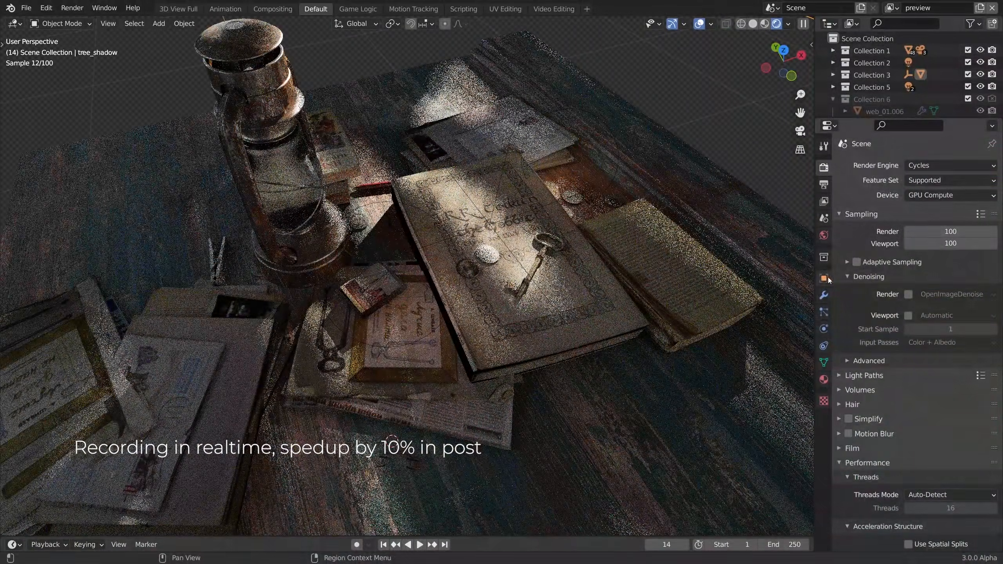
click(908, 294)
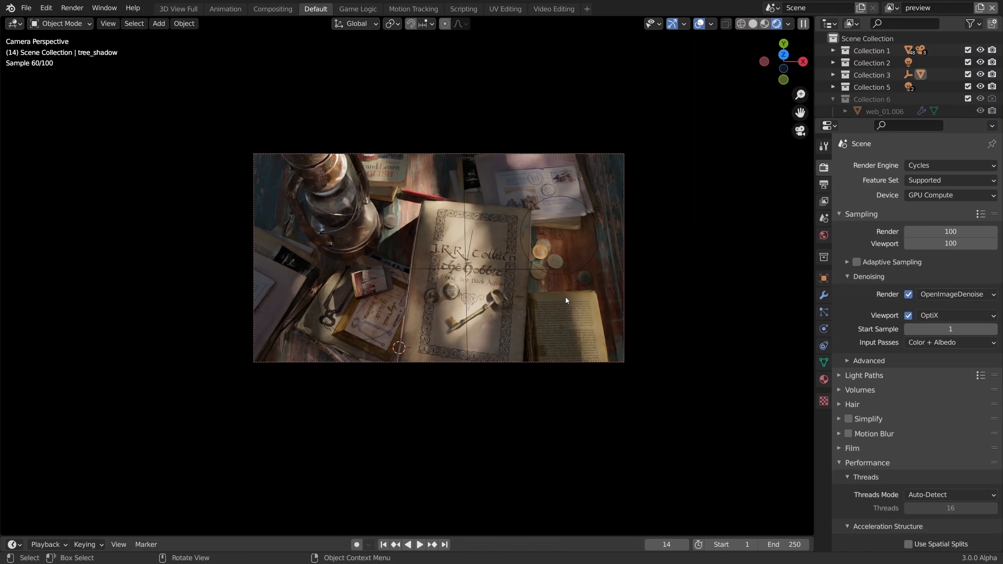
Step: Show the camera transform sidebar and turn viewport denoising back on
key(n)
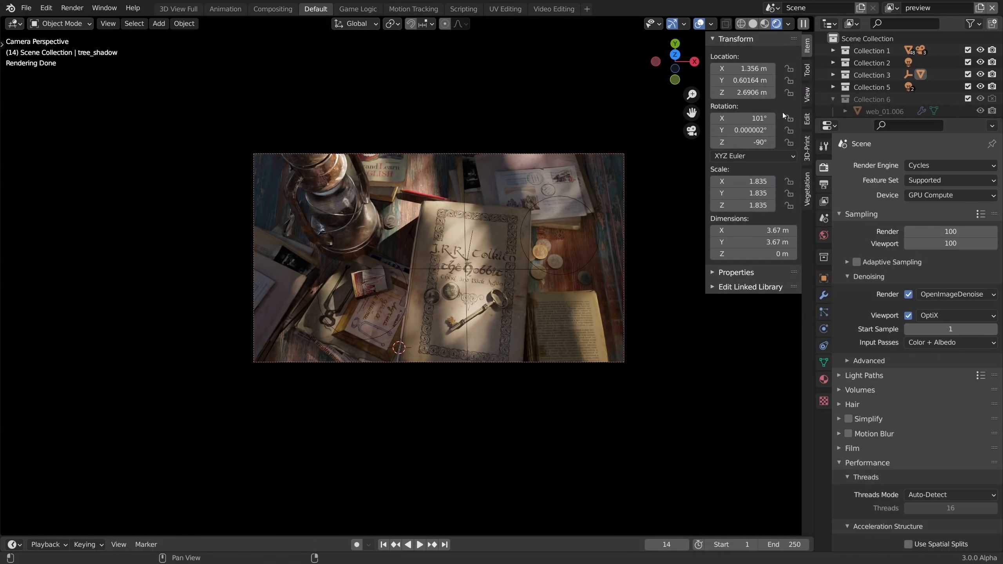
click(807, 88)
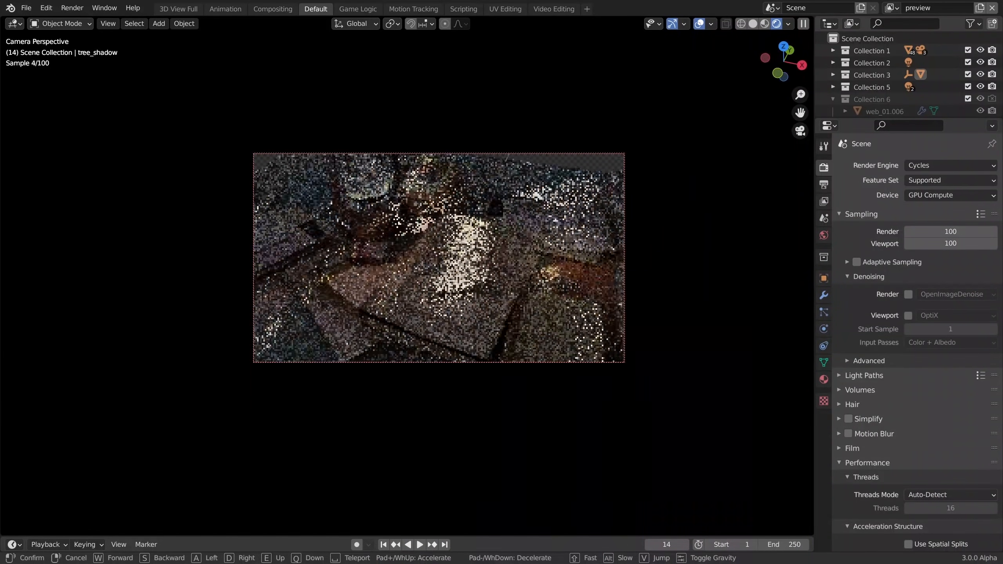
click(908, 295)
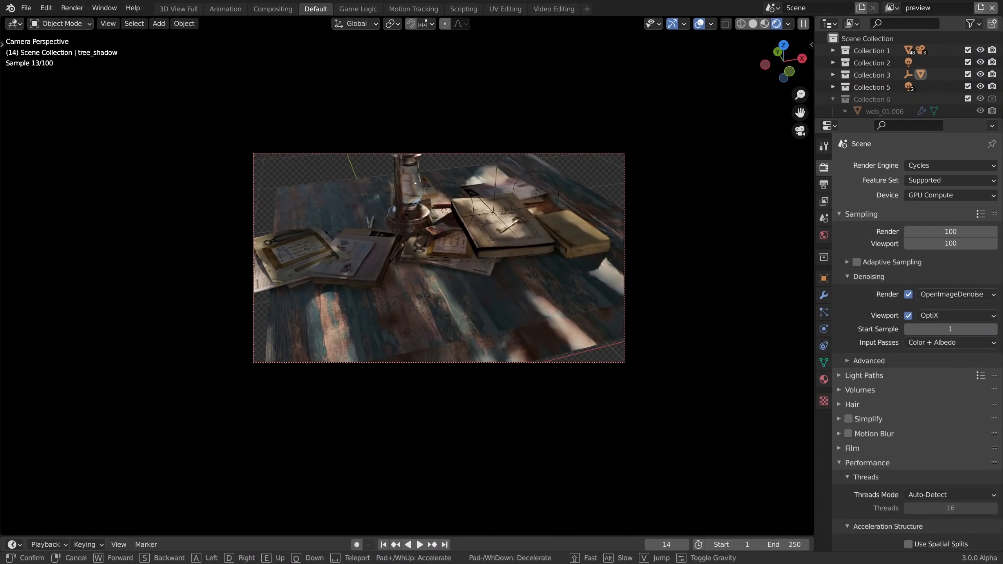